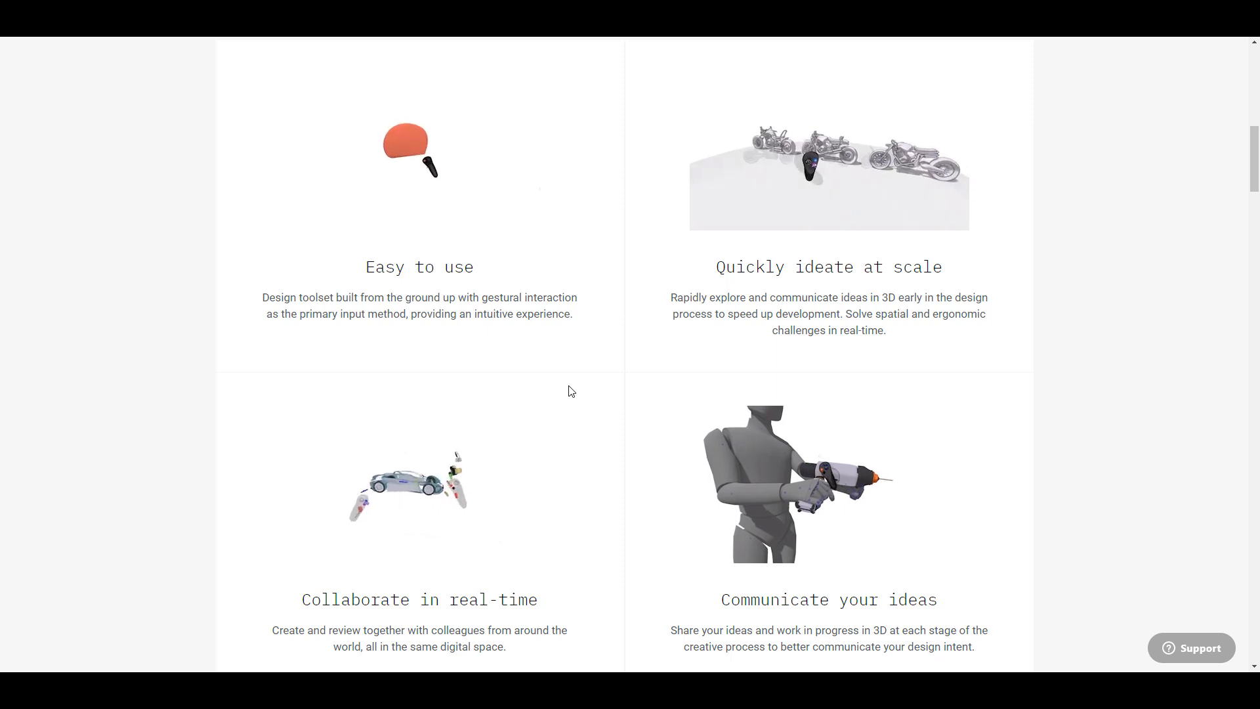
Scroll past the features grid toward the blog post about Gravity Sketch going free.
{"action": "scroll", "scroll_direction": "down", "scroll_amount": 3}
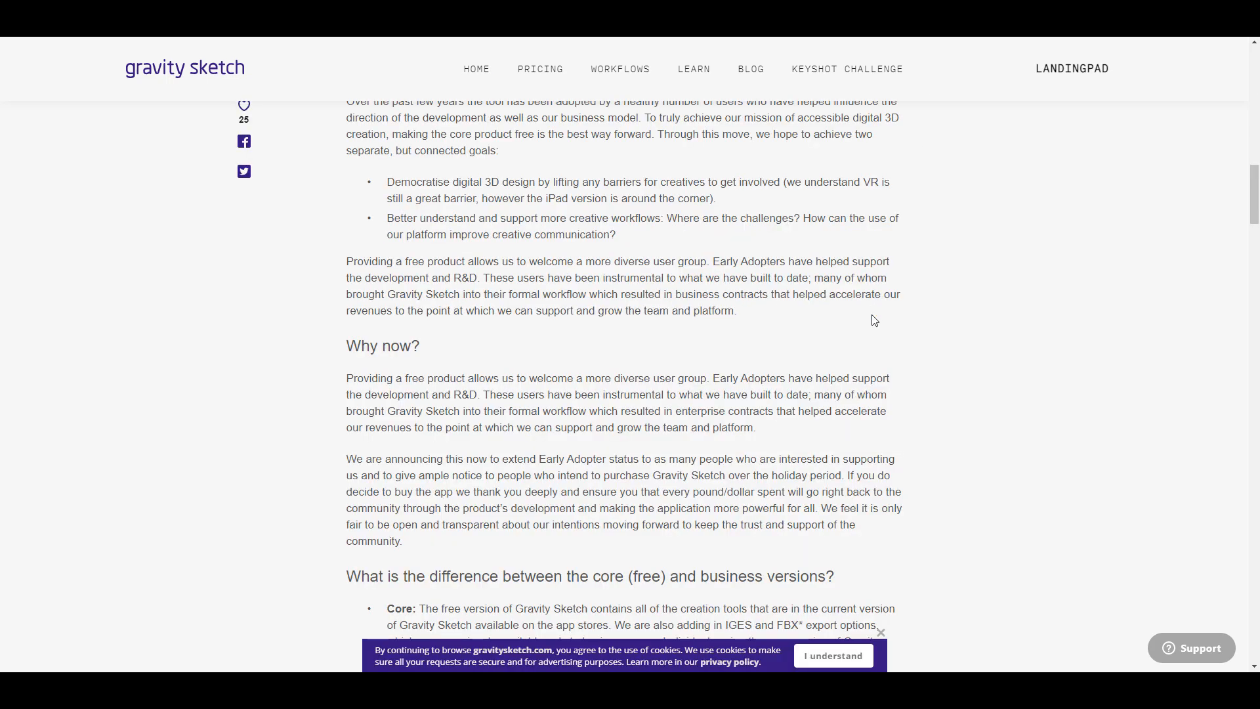
{"action": "scroll", "scroll_direction": "up", "scroll_amount": 3}
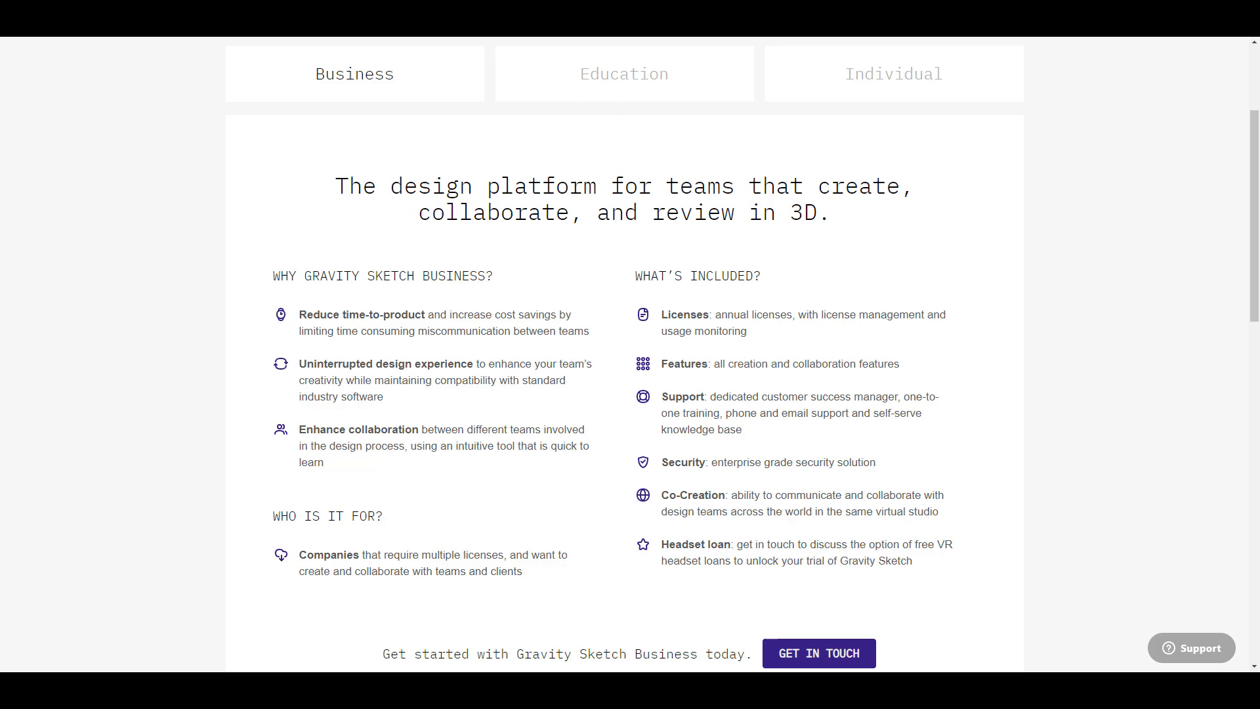
{"action": "mouse_move", "coordinate": [778, 341]}
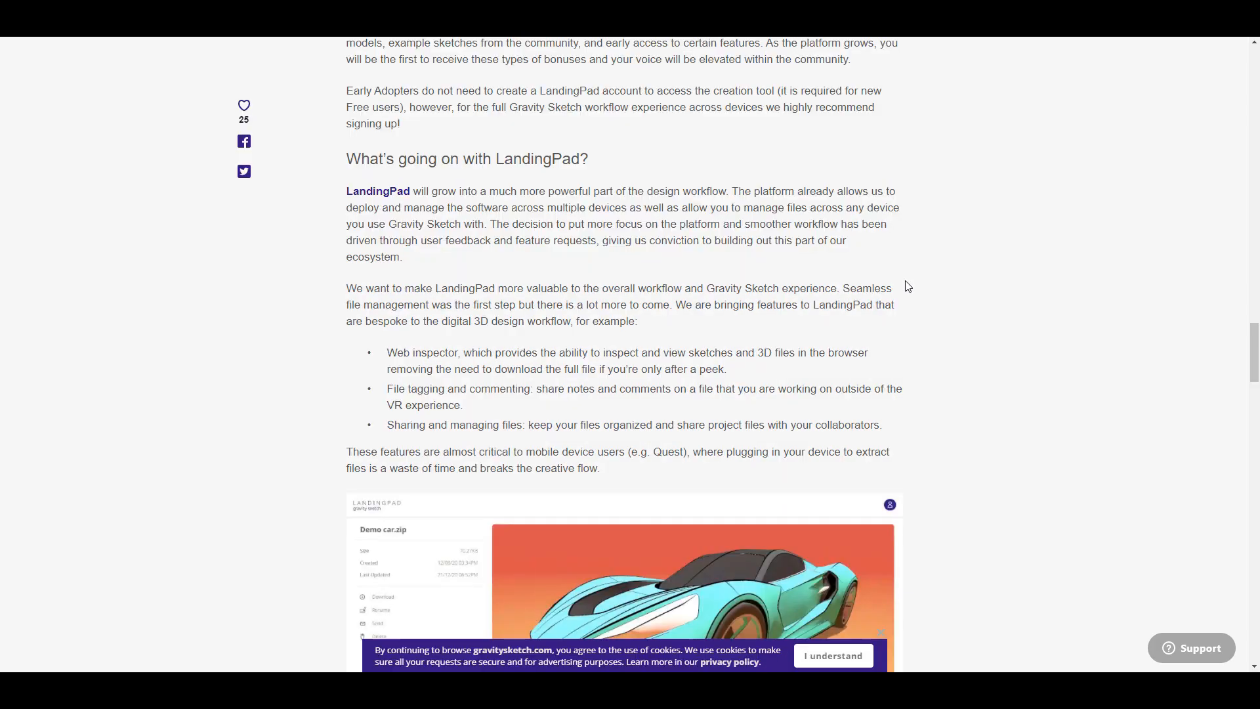
{"action": "scroll", "scroll_direction": "down", "scroll_amount": 3}
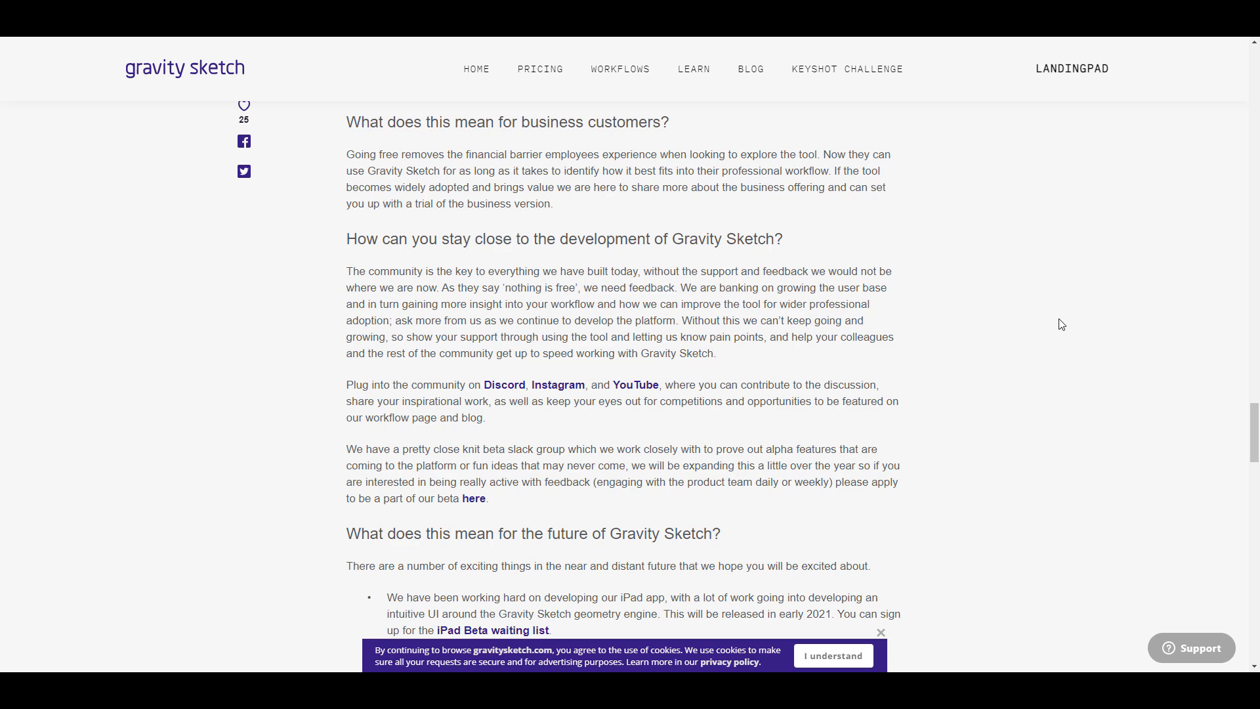
Scroll to the article's business-version, Co-Creation and FBX export notes.
{"action": "scroll", "scroll_direction": "down", "scroll_amount": 3}
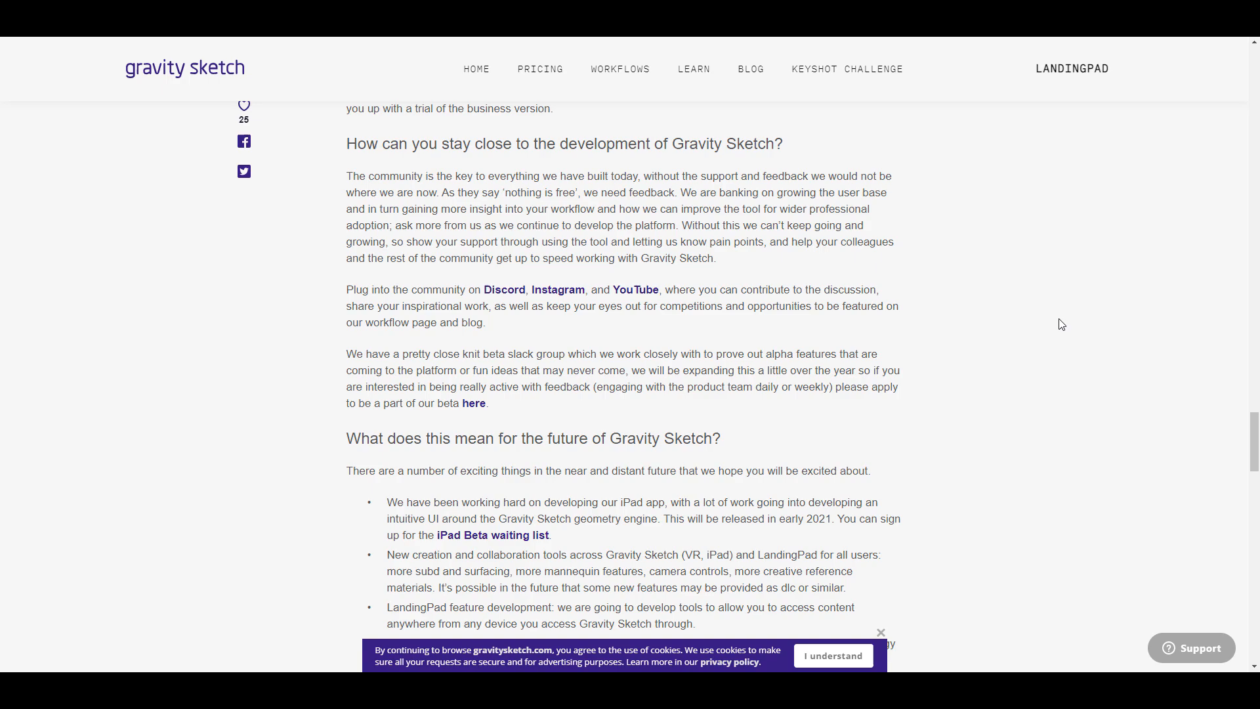
{"action": "scroll", "scroll_direction": "down", "scroll_amount": 3}
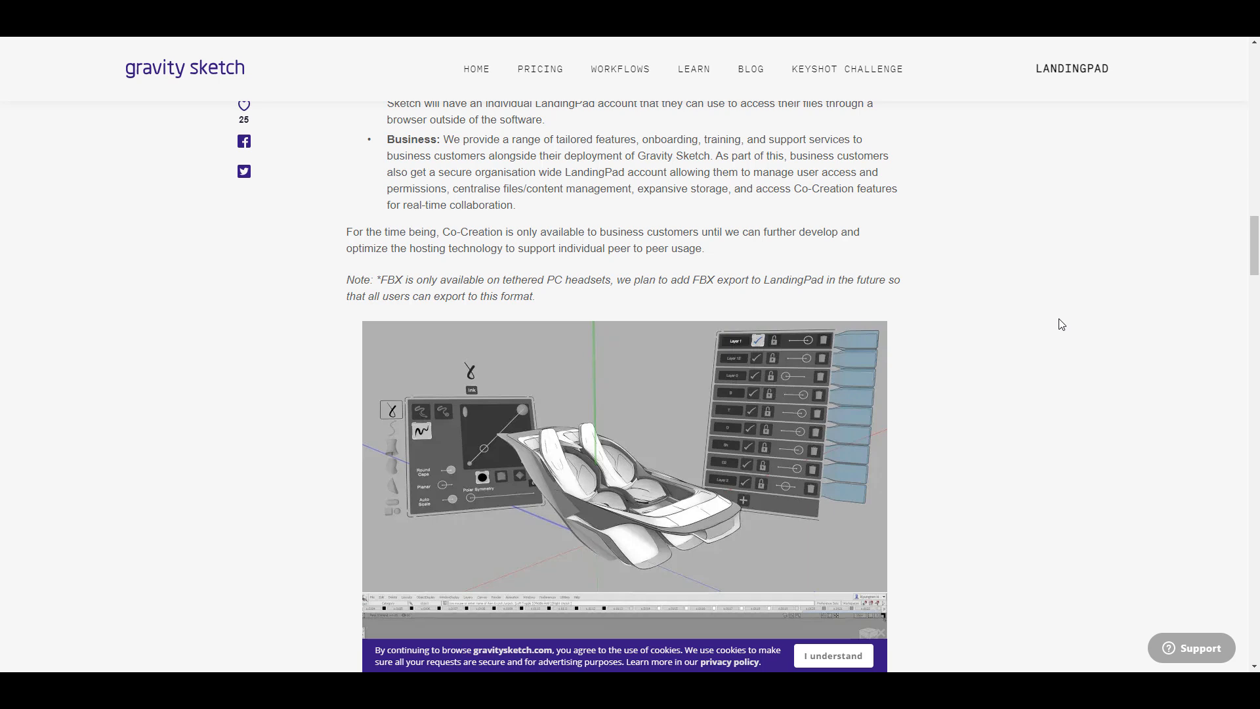
{"action": "mouse_move", "coordinate": [1057, 311]}
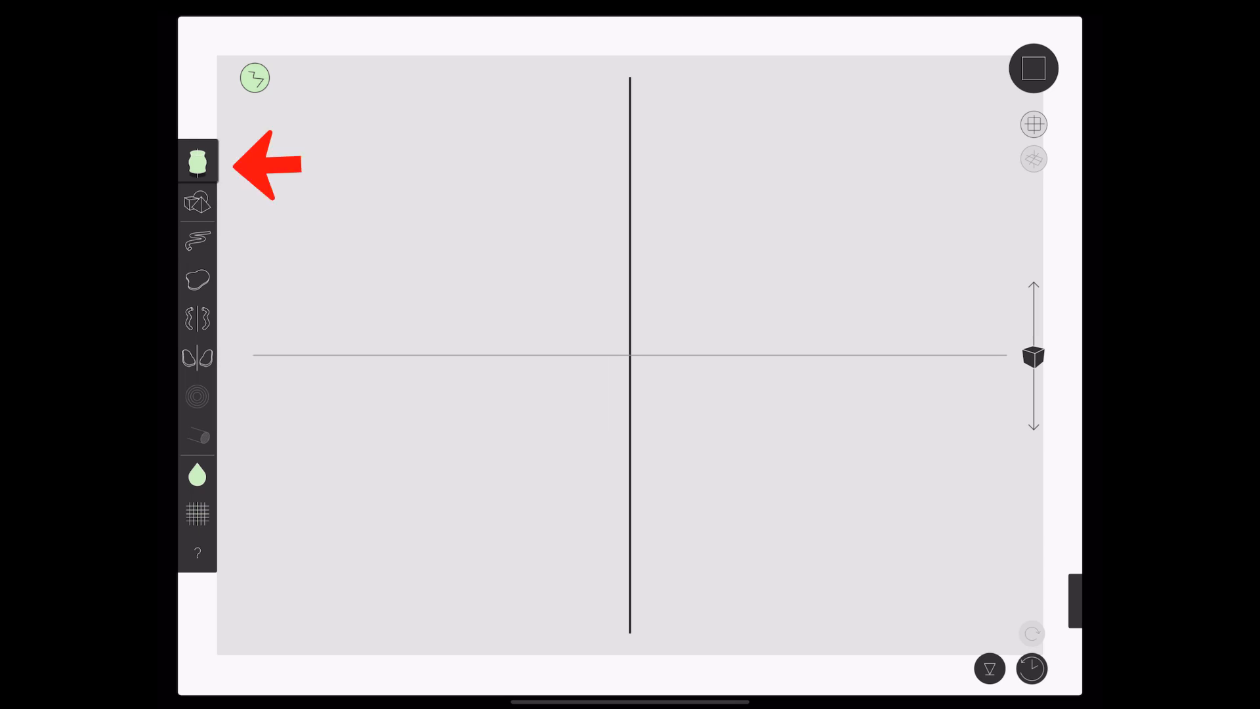
Try the tube and blob tools, then switch on radial symmetry with its symmetry points.
{"action": "left_click", "coordinate": [197, 242]}
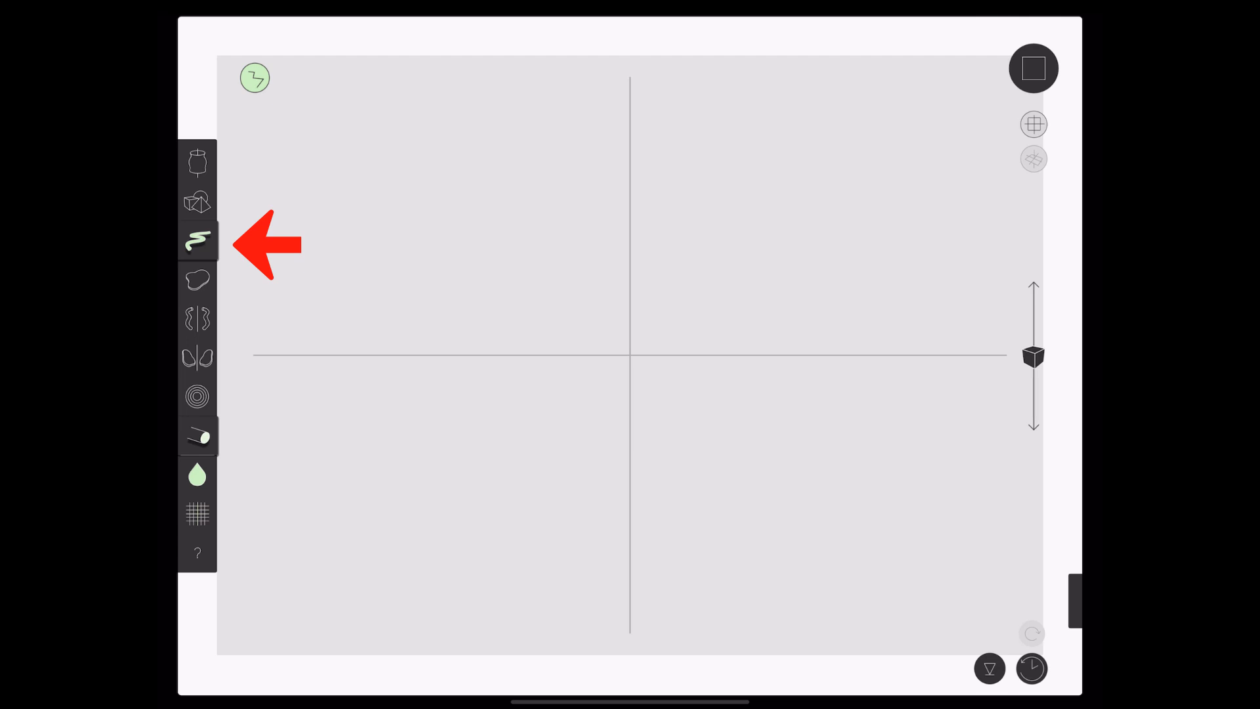
{"action": "left_click", "coordinate": [196, 279]}
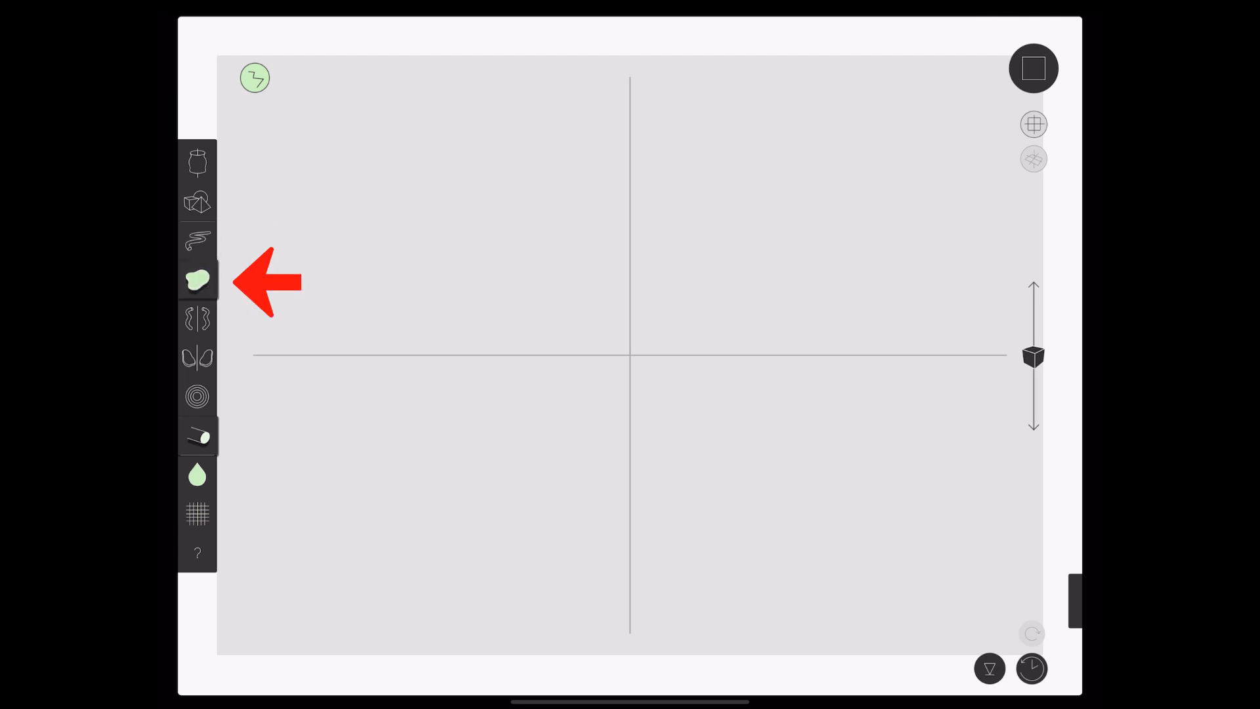
{"action": "left_click", "coordinate": [197, 319]}
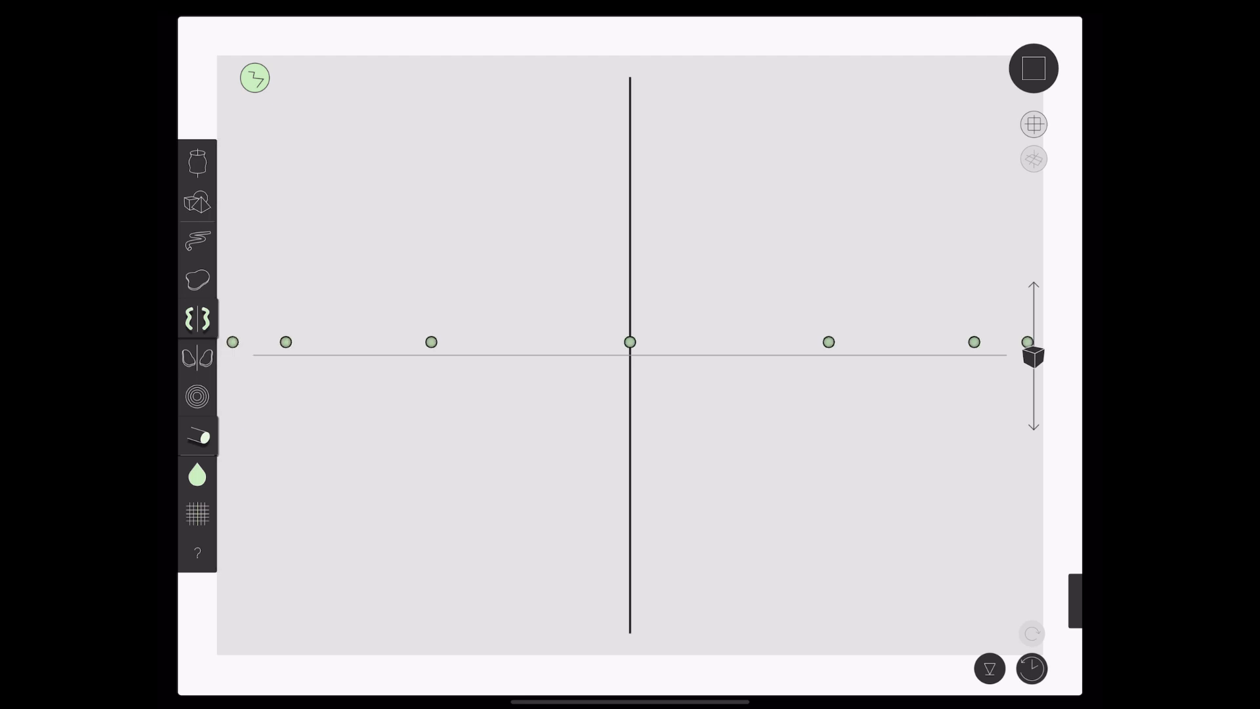
Draw mirrored green tubes into a cage with a ribbed revolved form inside.
{"action": "left_click", "coordinate": [197, 318]}
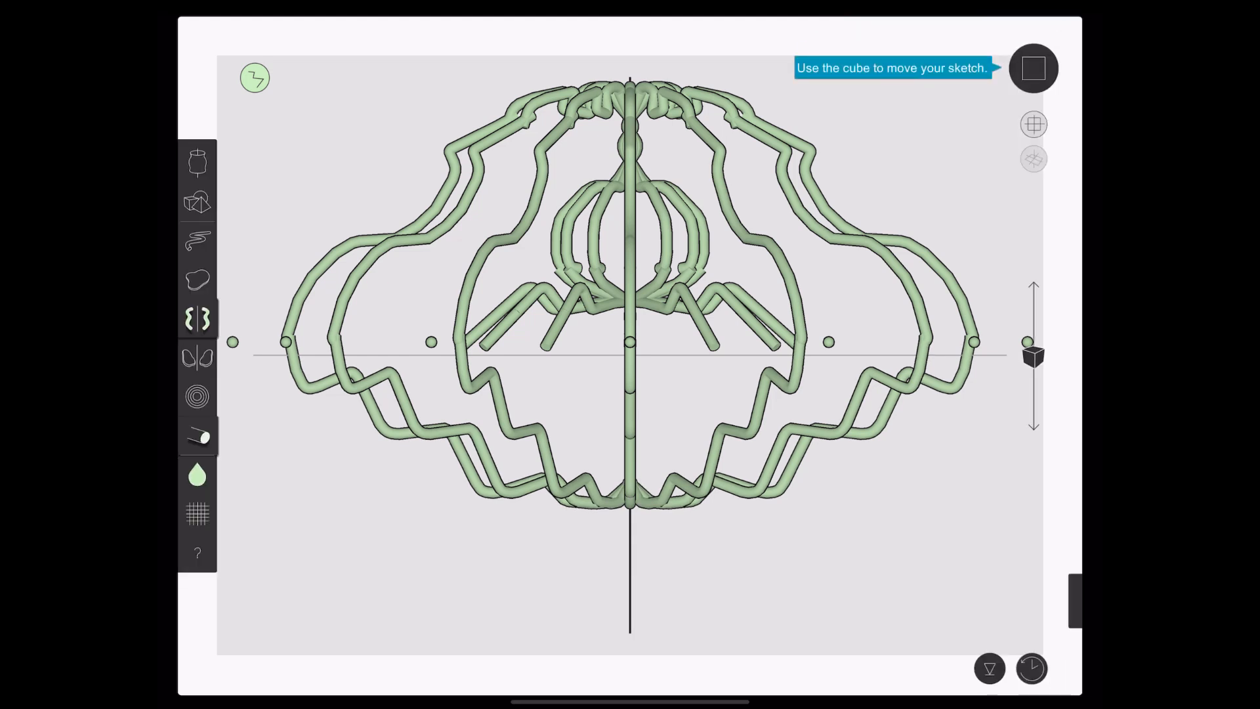
{"action": "left_click", "coordinate": [196, 394]}
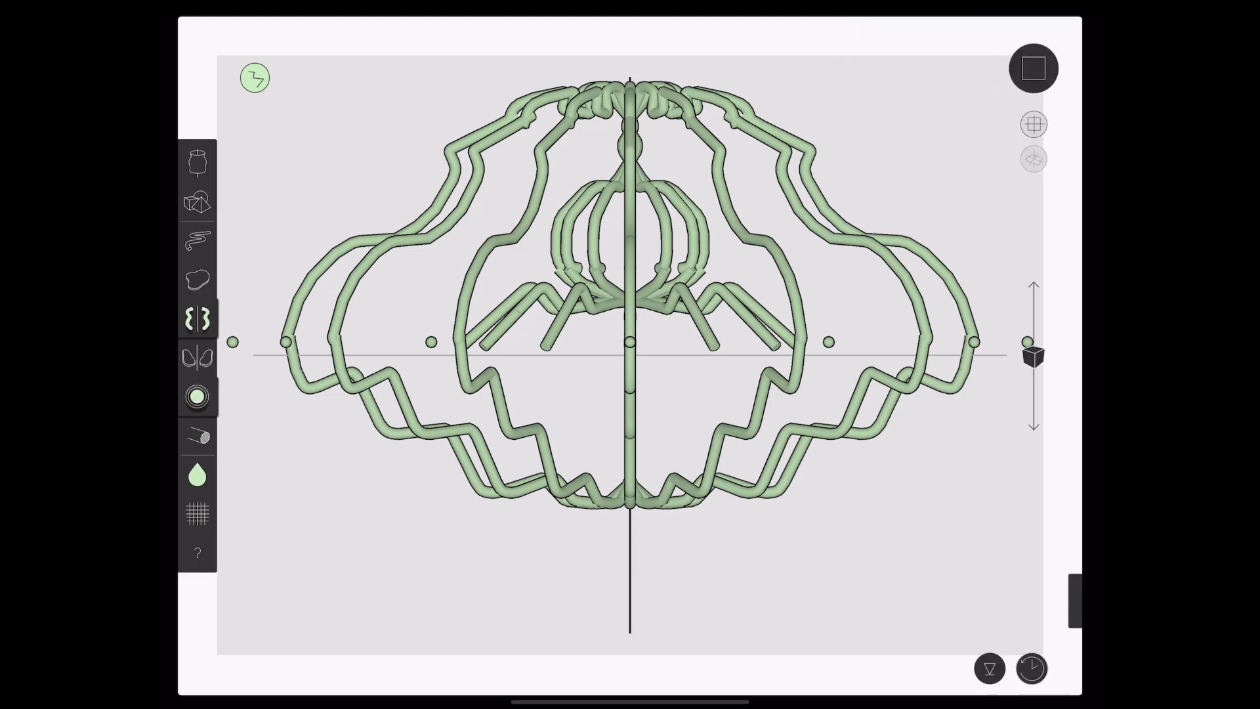
{"action": "left_click", "coordinate": [196, 474]}
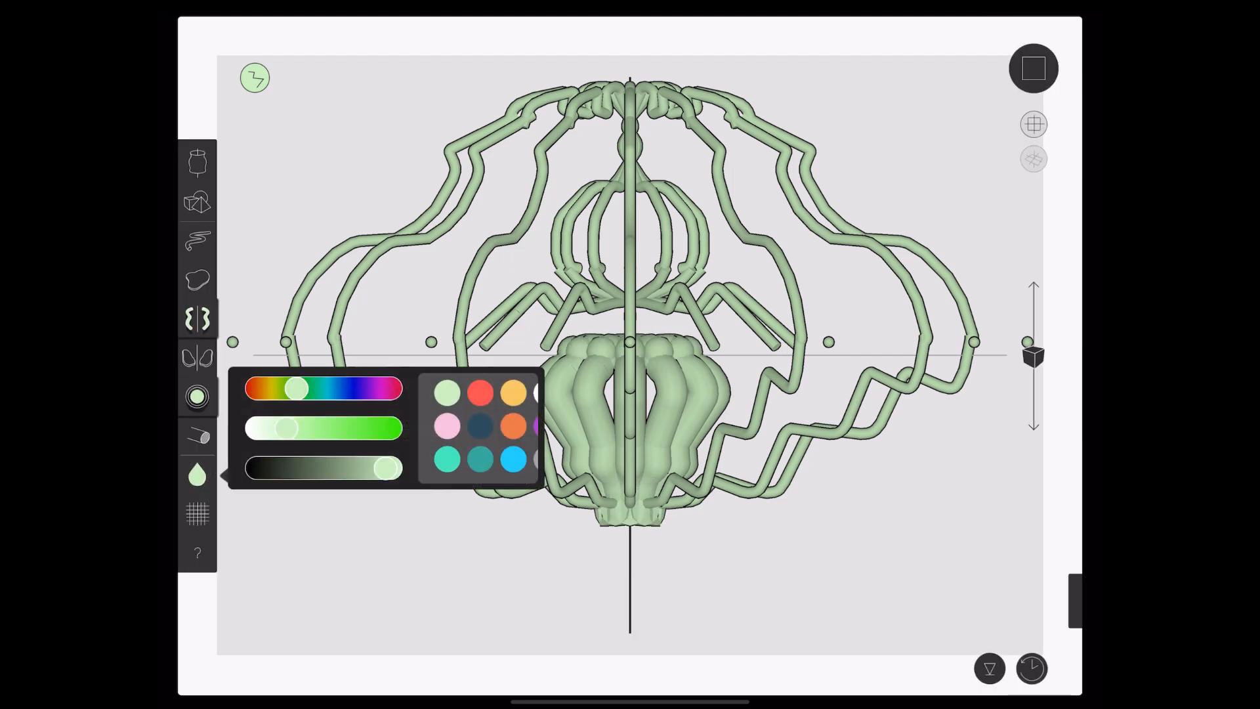
Slide the hue to pink and bring up the tube cross-section options.
{"action": "left_click_drag", "start_coordinate": [293, 390], "coordinate": [258, 390]}
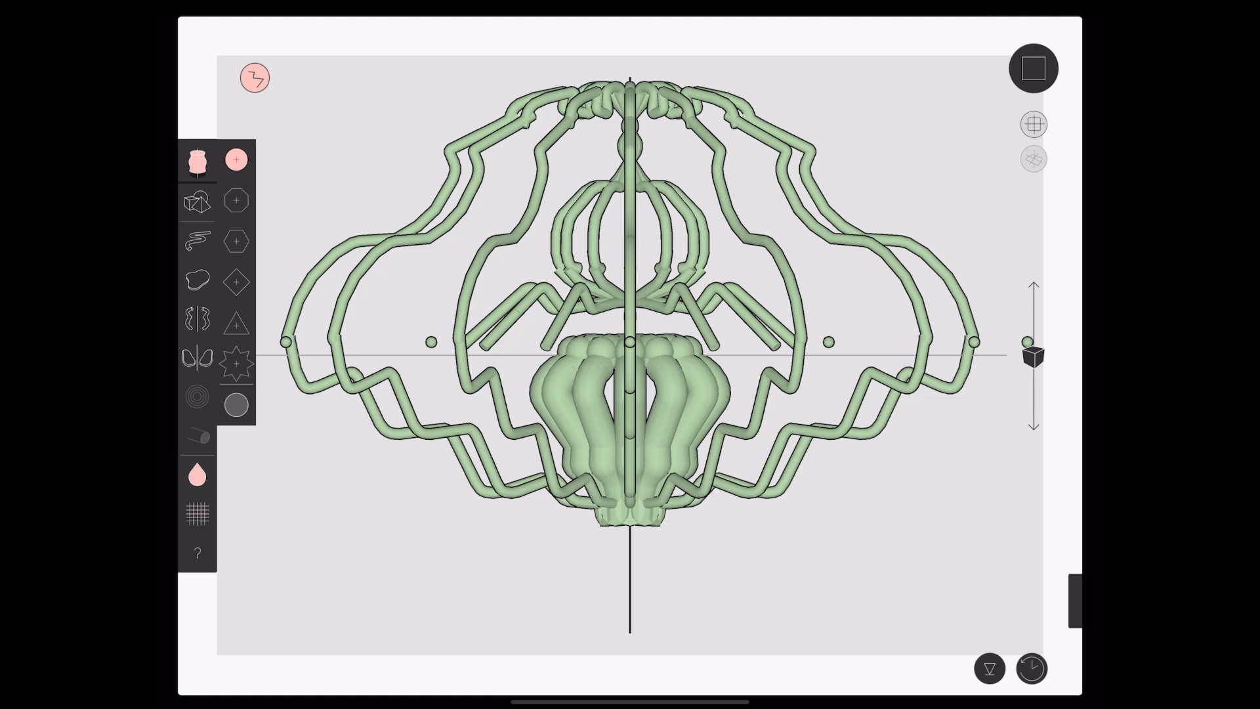
{"action": "left_click", "coordinate": [1034, 68]}
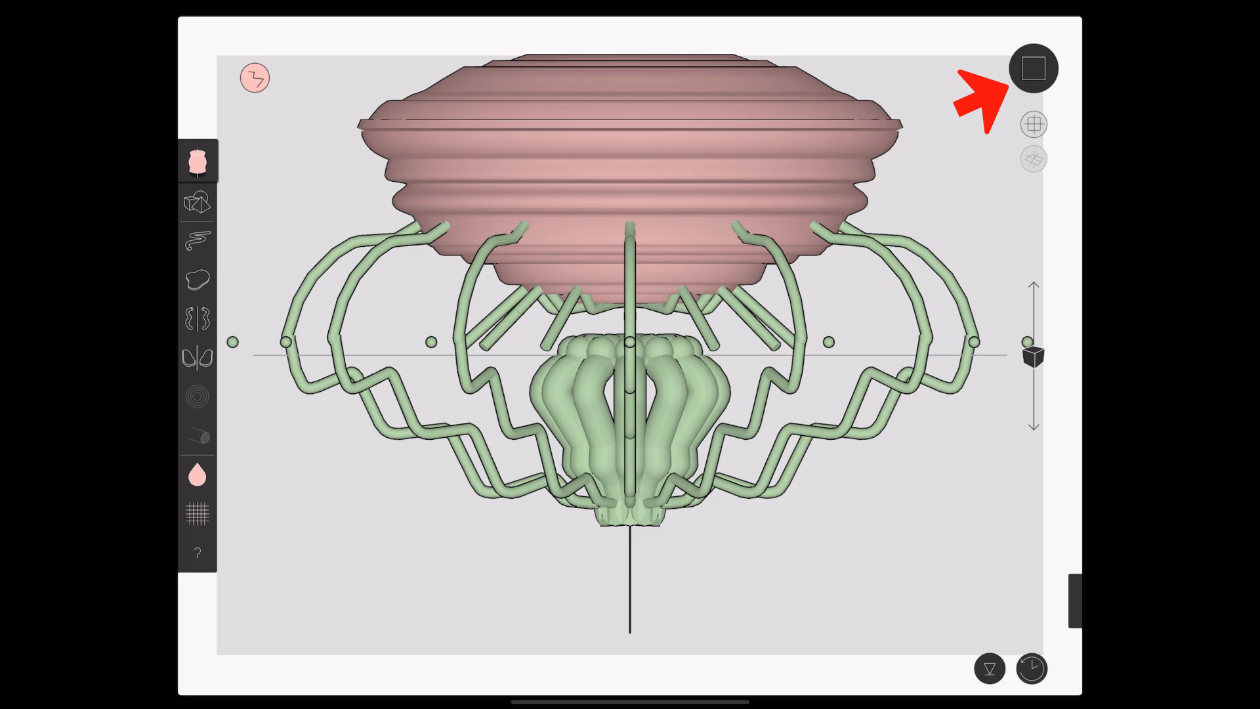
Switch to perspective view and loop thick pink tubes through the green cage.
{"action": "left_click", "coordinate": [1034, 68]}
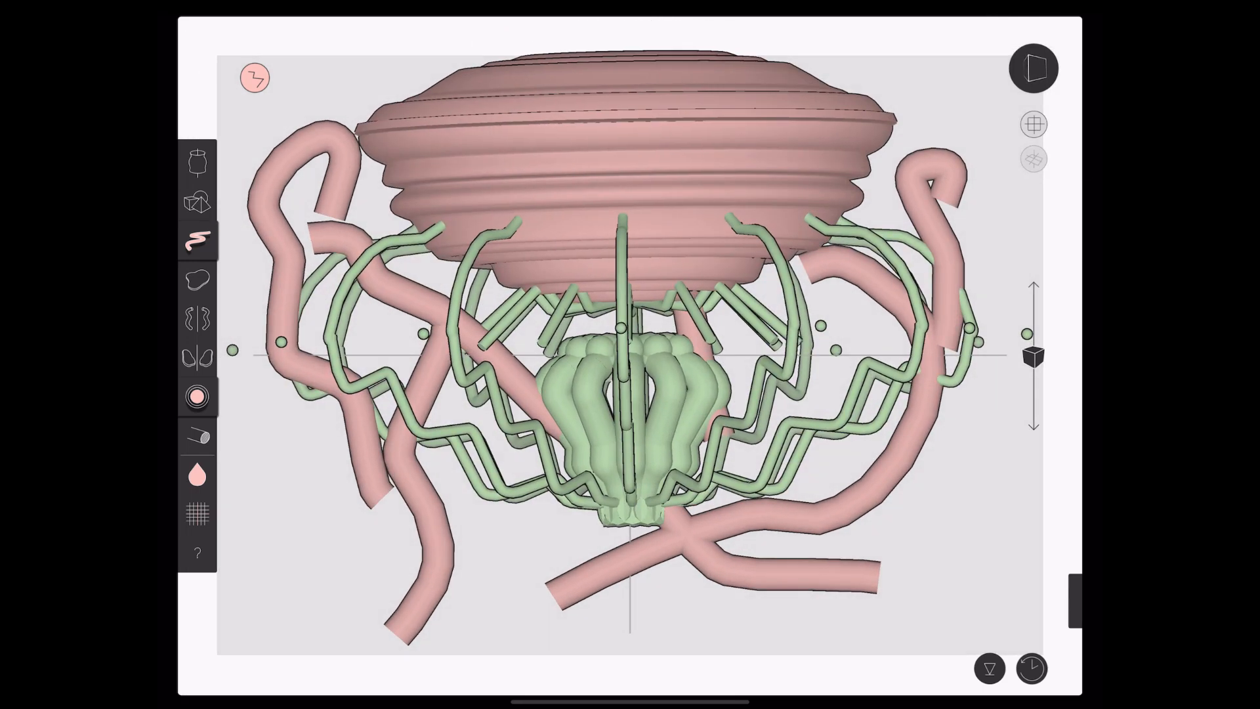
Load the Learn tutorials from the side menu, showing the yellow submarine example.
{"action": "left_click", "coordinate": [1032, 67]}
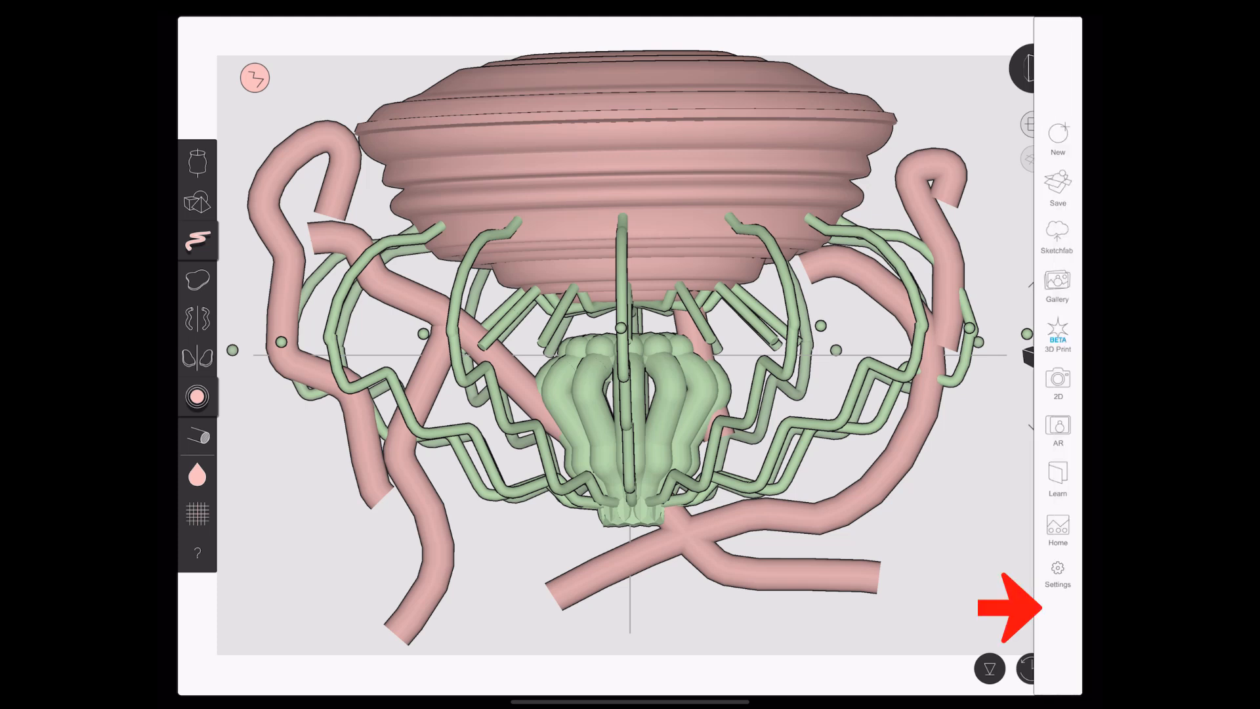
{"action": "left_click", "coordinate": [1058, 132]}
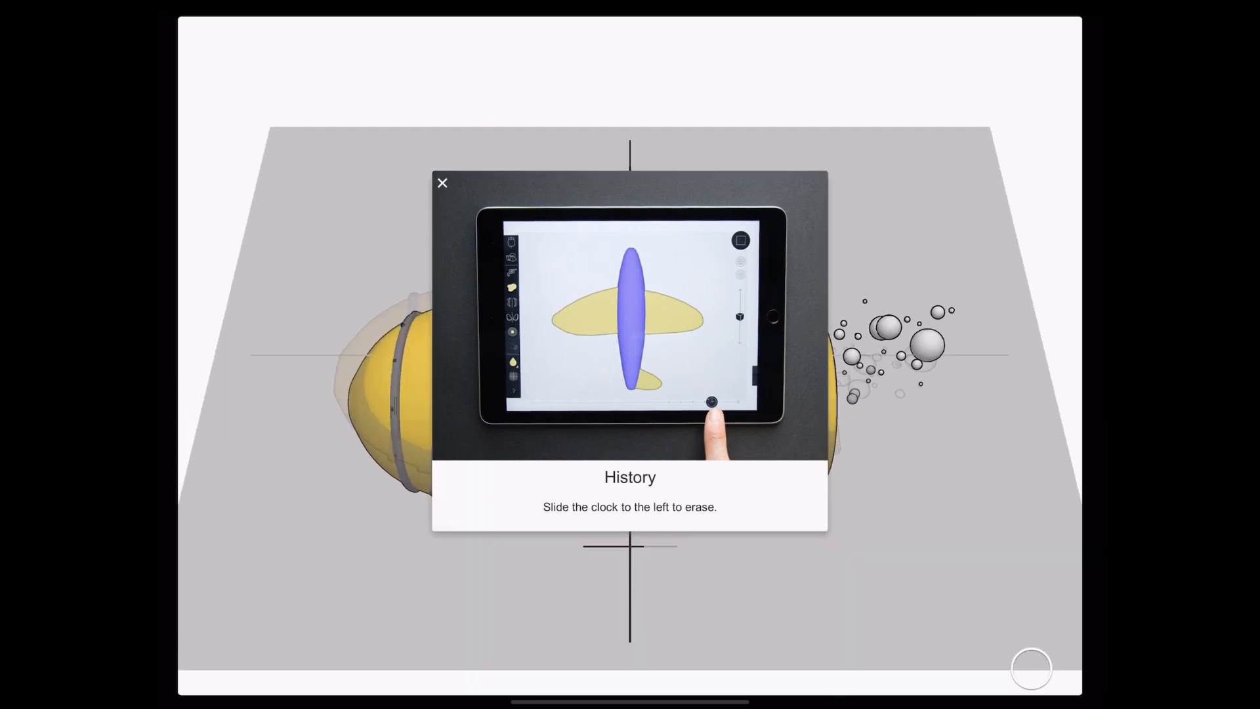
Close the History erasing card to make the submarine sketch editable.
{"action": "left_click", "coordinate": [442, 183]}
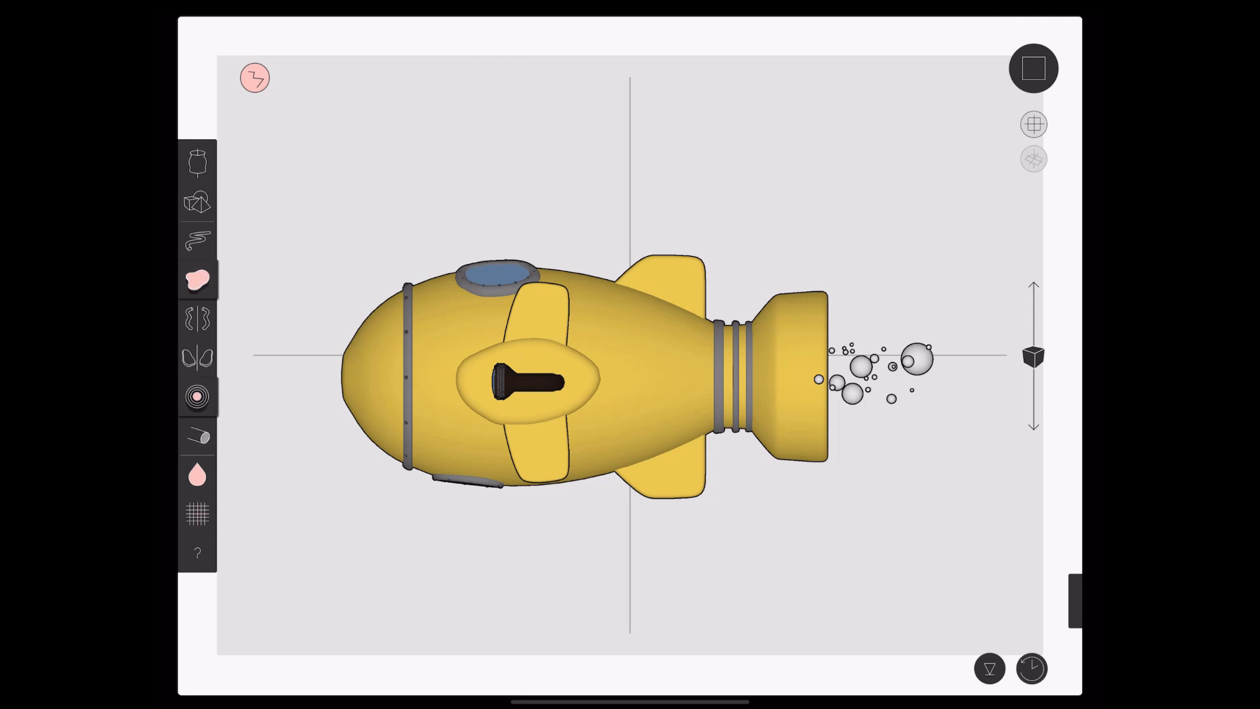
Draw a pink 2D-filled blob backdrop behind the yellow submarine.
{"action": "left_click", "coordinate": [1033, 67]}
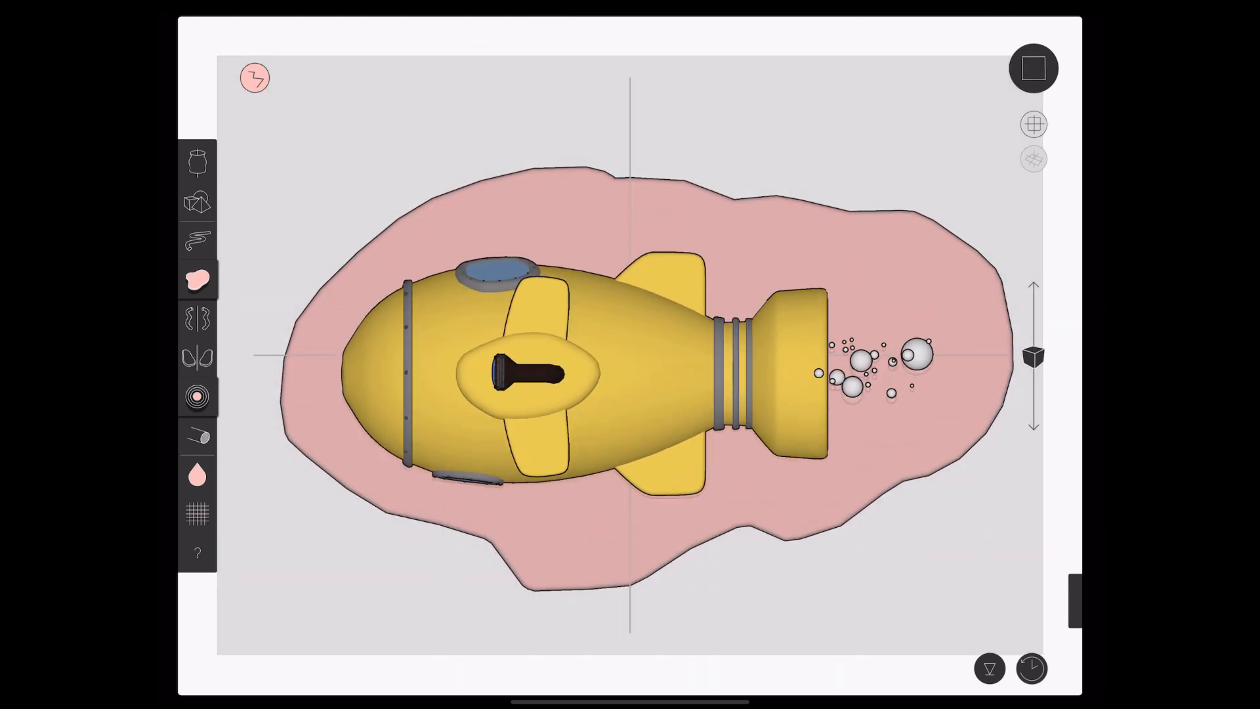
{"action": "left_click", "coordinate": [196, 474]}
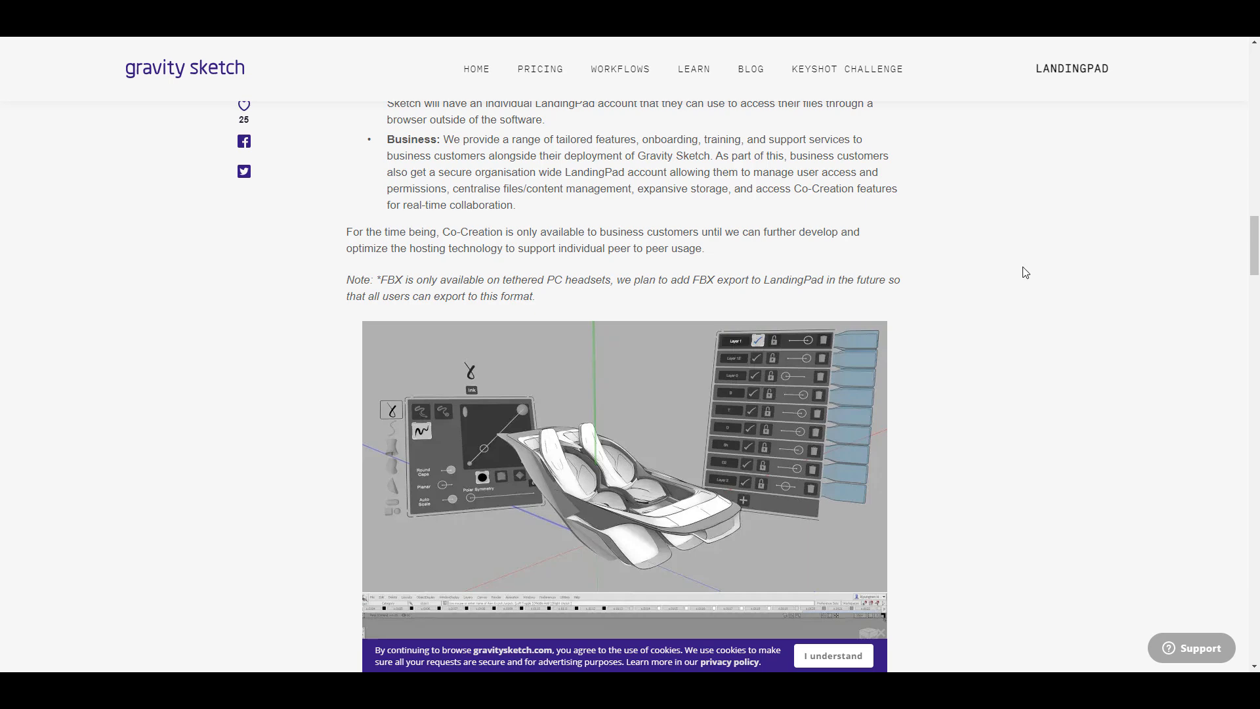
Scroll through the going-free post toward the January 2021 5th Major Update article.
{"action": "scroll", "scroll_direction": "down", "scroll_amount": 3}
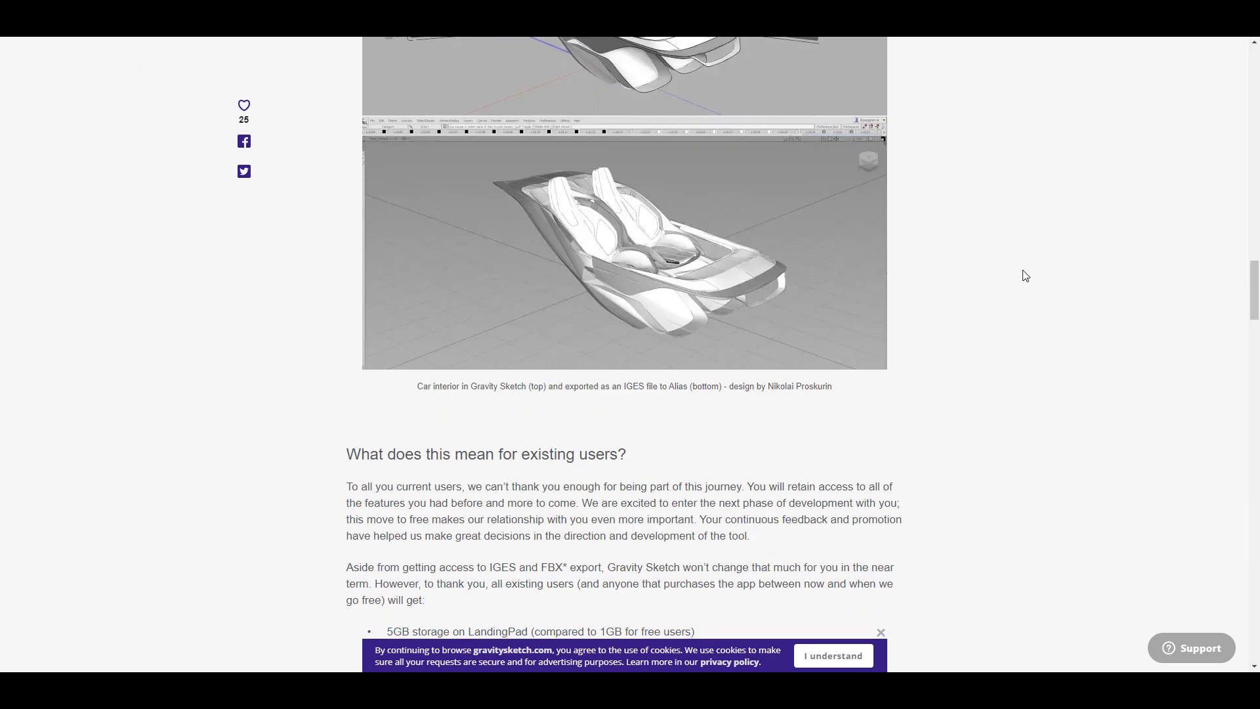
{"action": "scroll", "scroll_direction": "down", "scroll_amount": 3}
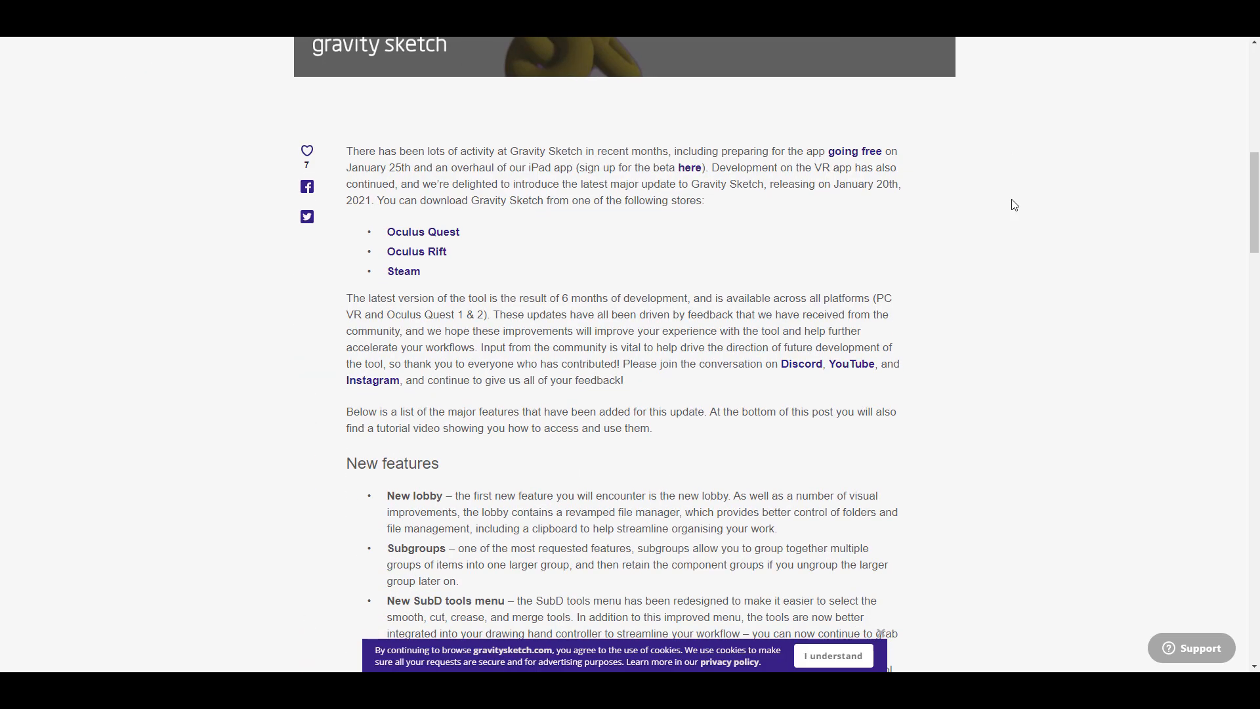
Scroll through the January 2021 update's New features list and back to its title and trailer.
{"action": "scroll", "scroll_direction": "down", "scroll_amount": 3}
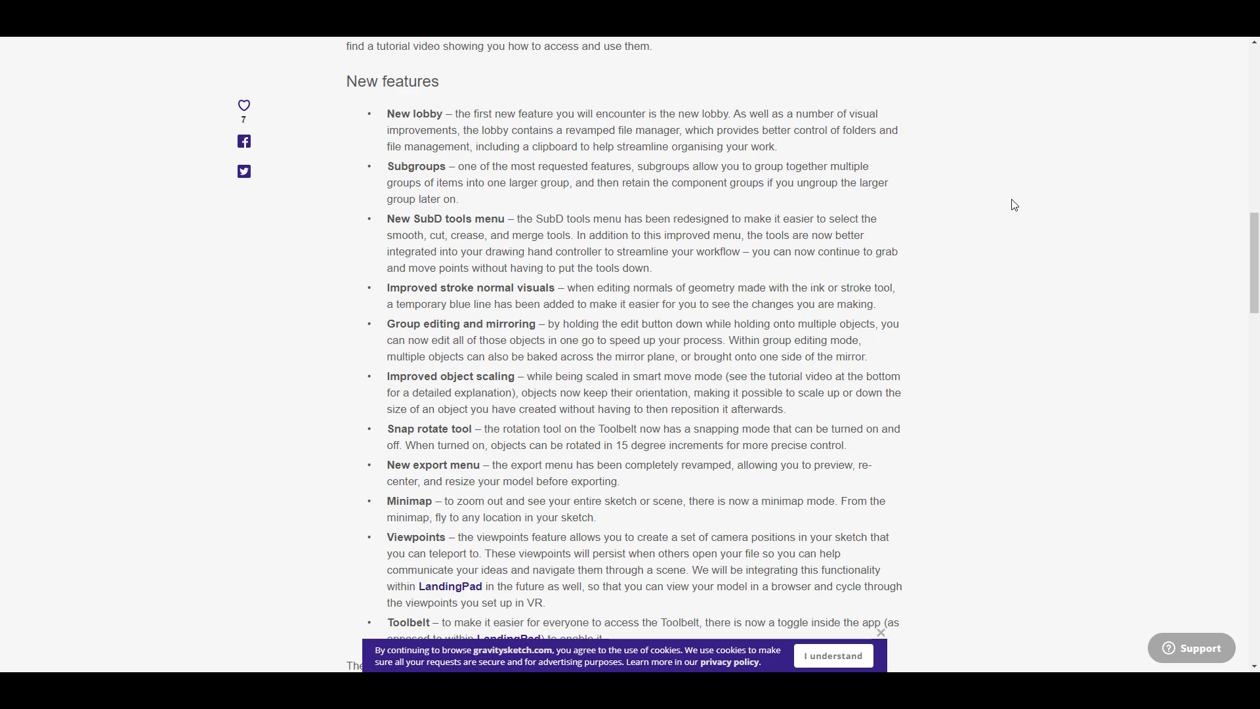
{"action": "scroll", "scroll_direction": "down", "scroll_amount": 3}
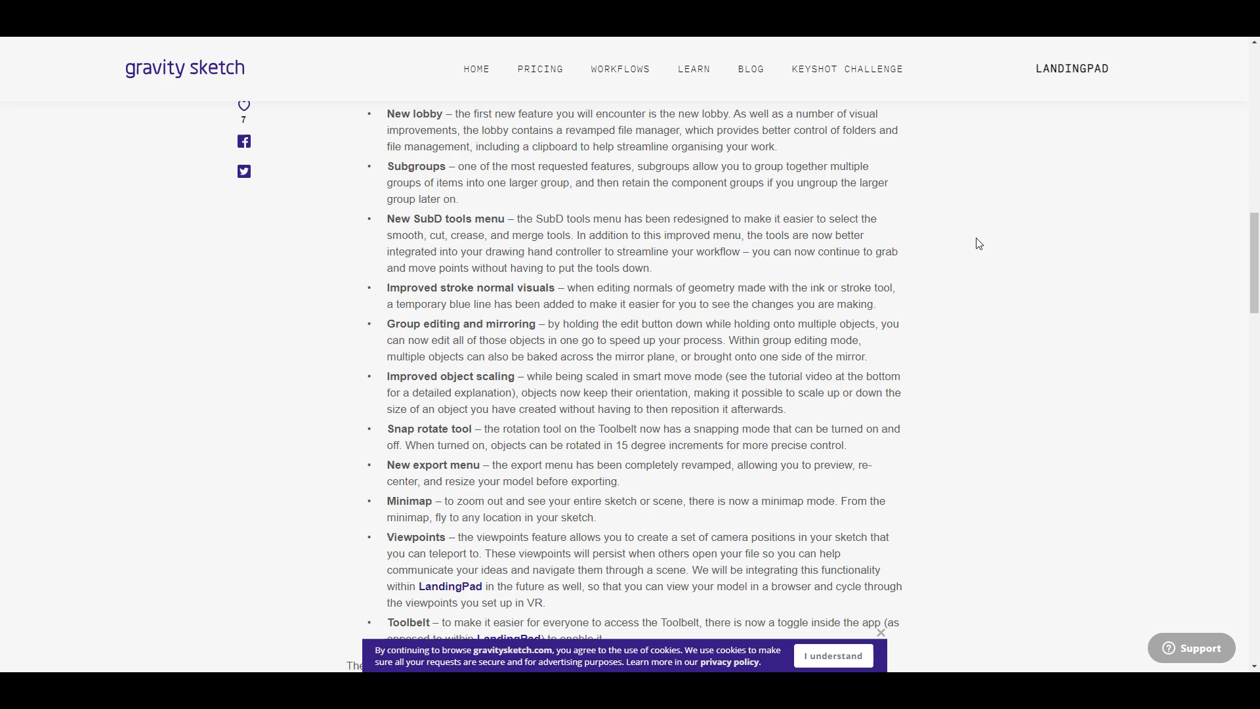
{"action": "scroll", "scroll_direction": "up", "scroll_amount": 3}
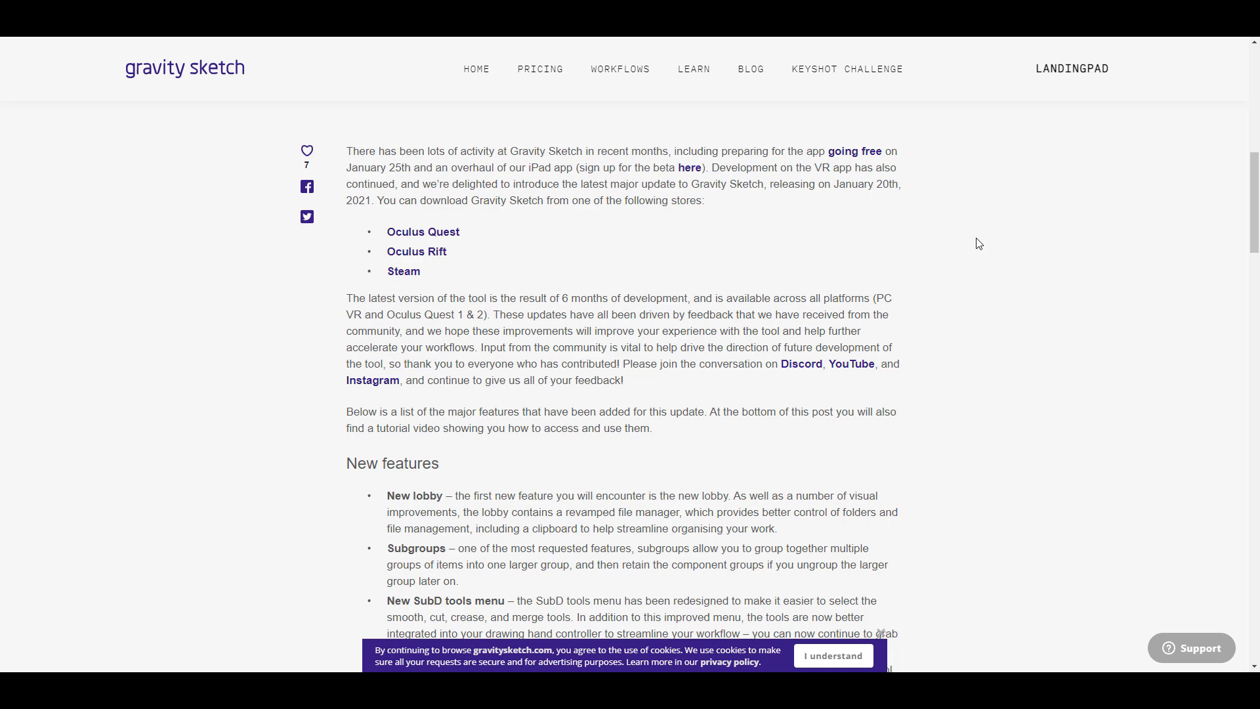
{"action": "mouse_move", "coordinate": [929, 246]}
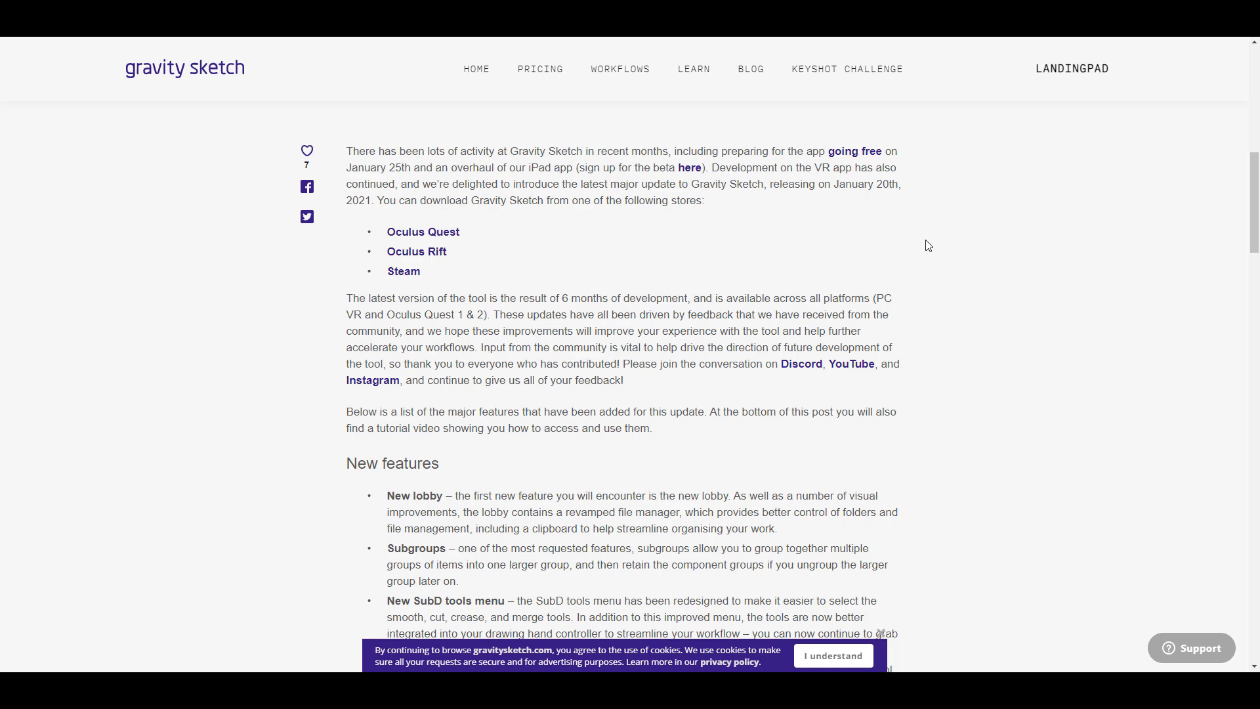
{"action": "scroll", "scroll_direction": "up", "scroll_amount": 3}
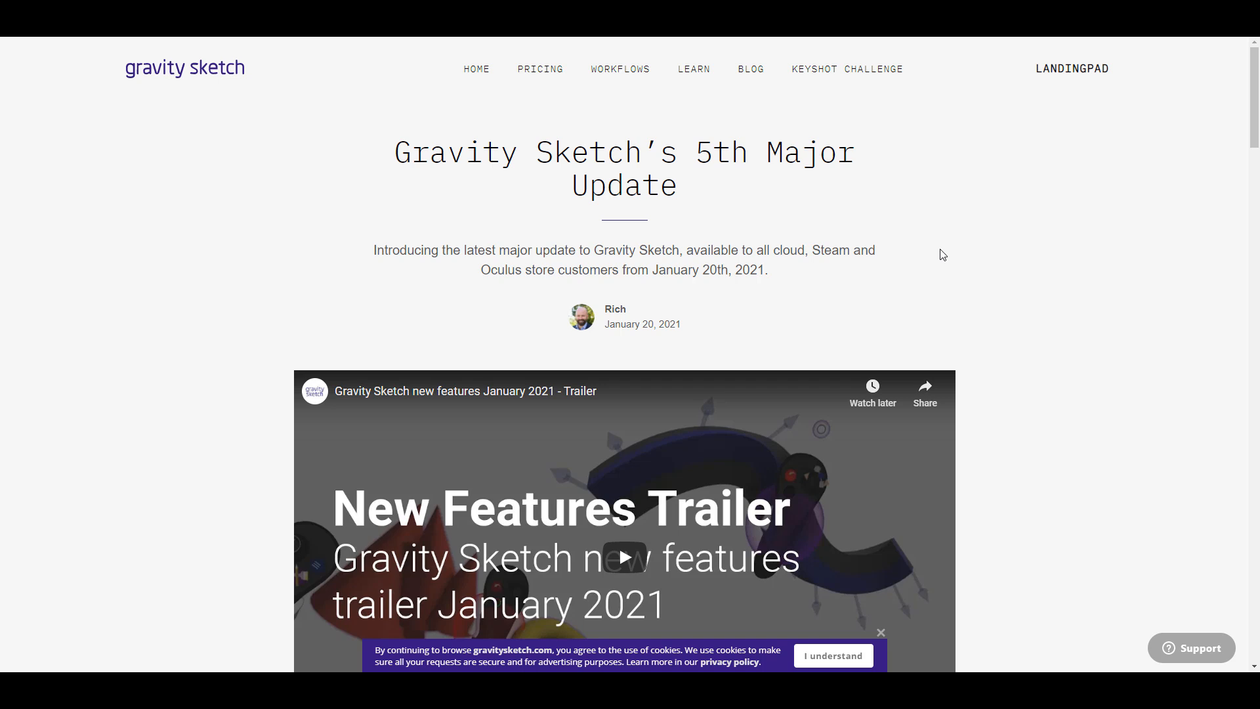
{"action": "mouse_move", "coordinate": [788, 66]}
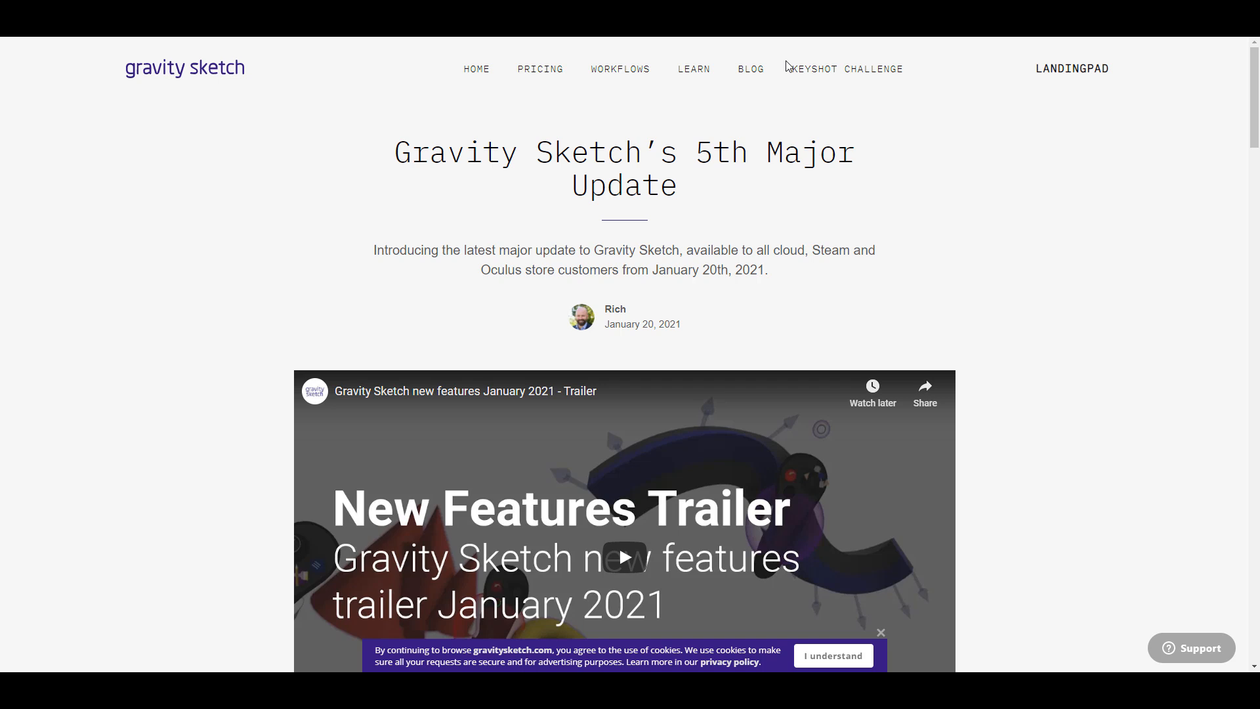